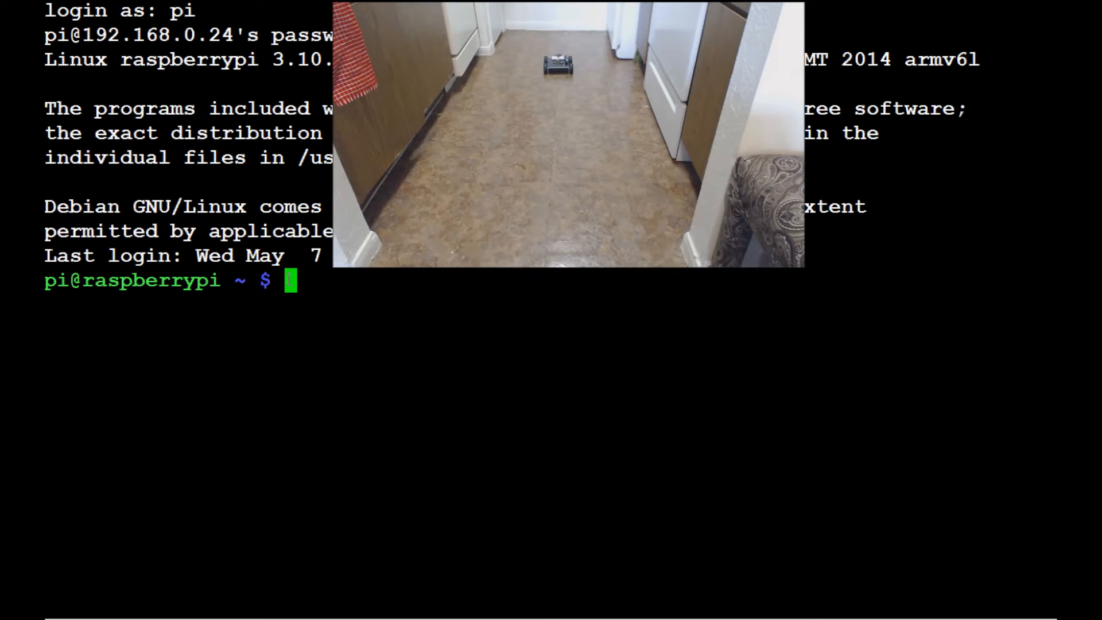
text(c)
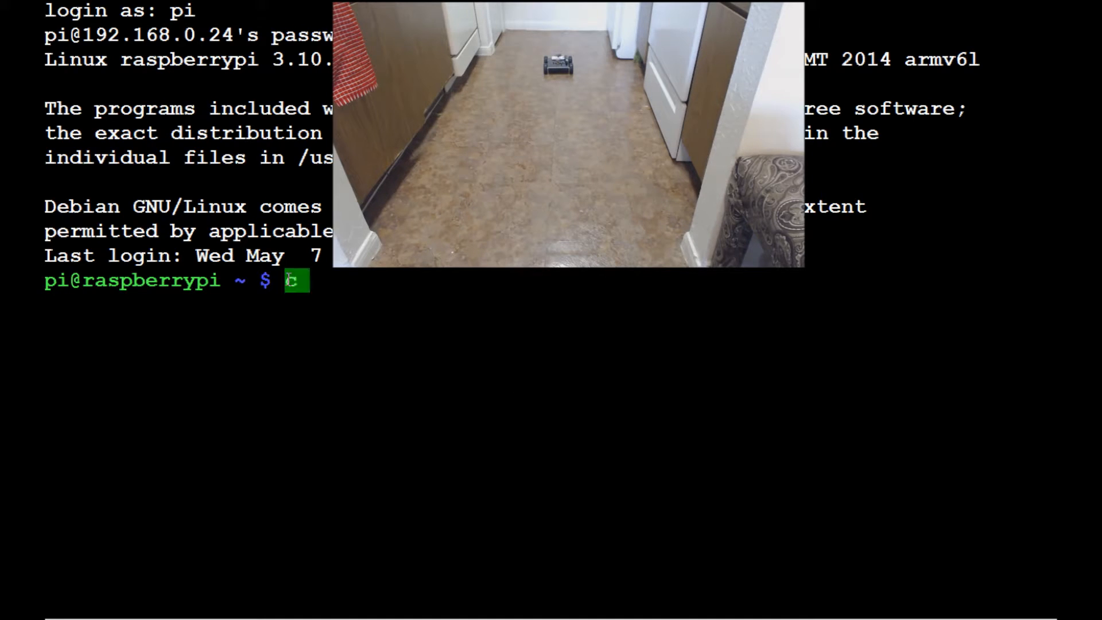
text(cd robotics)
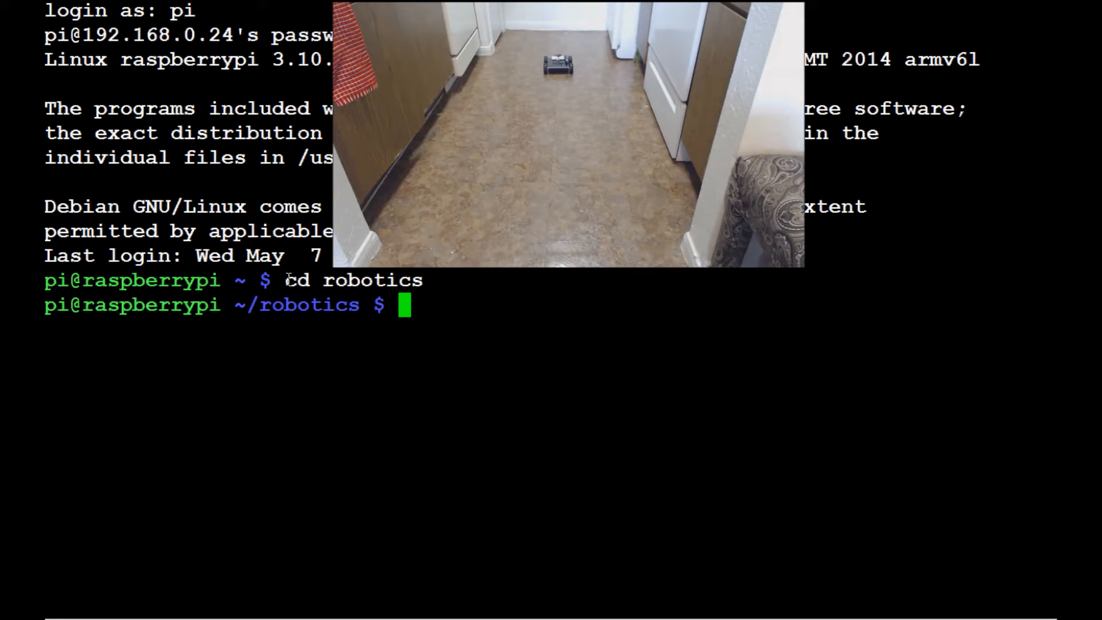
text(sudo python)
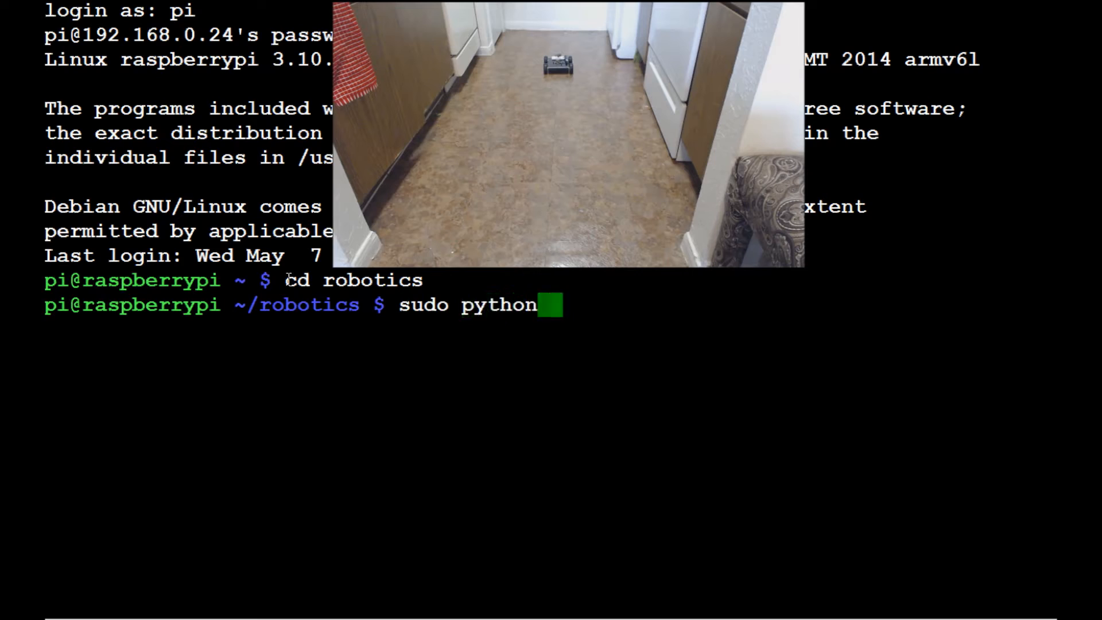
text(robot6.py)
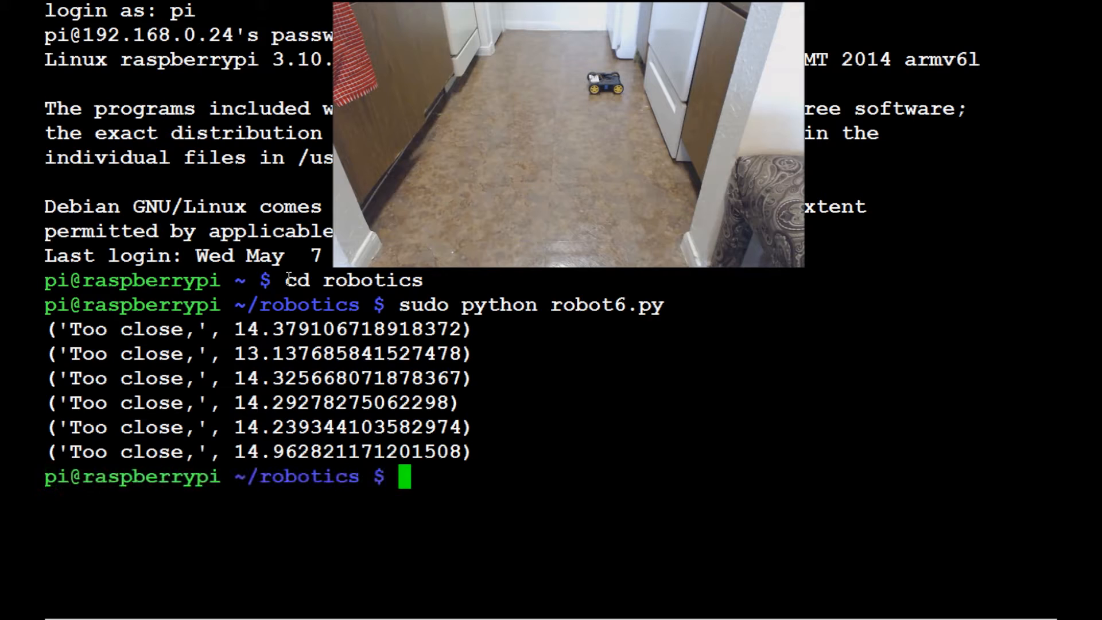
text(sudo python robot6.py)
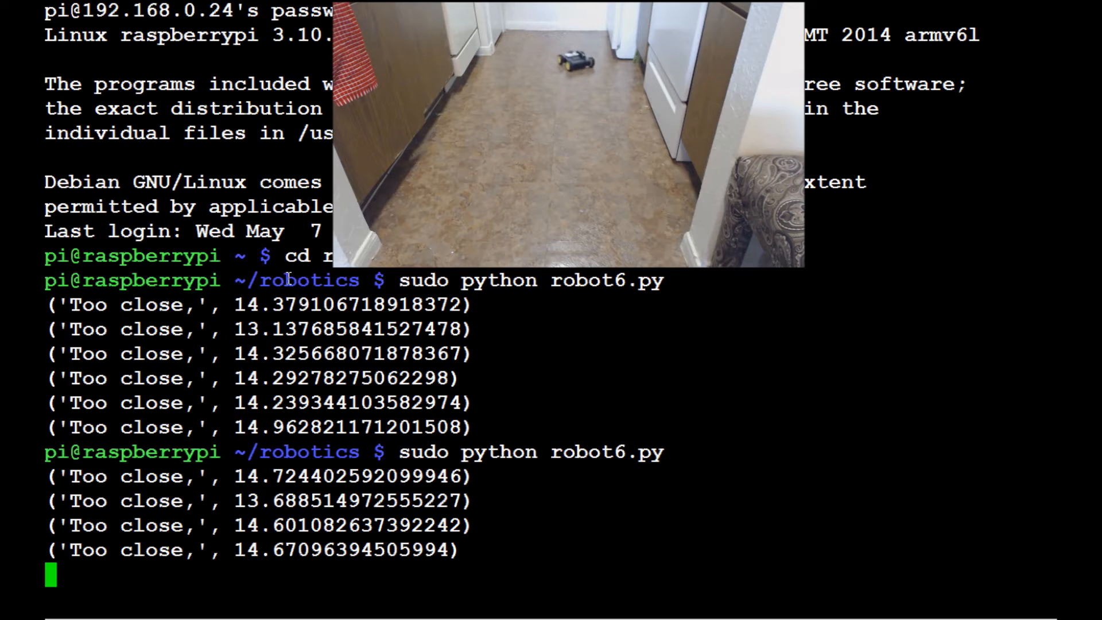
scroll(down, 3)
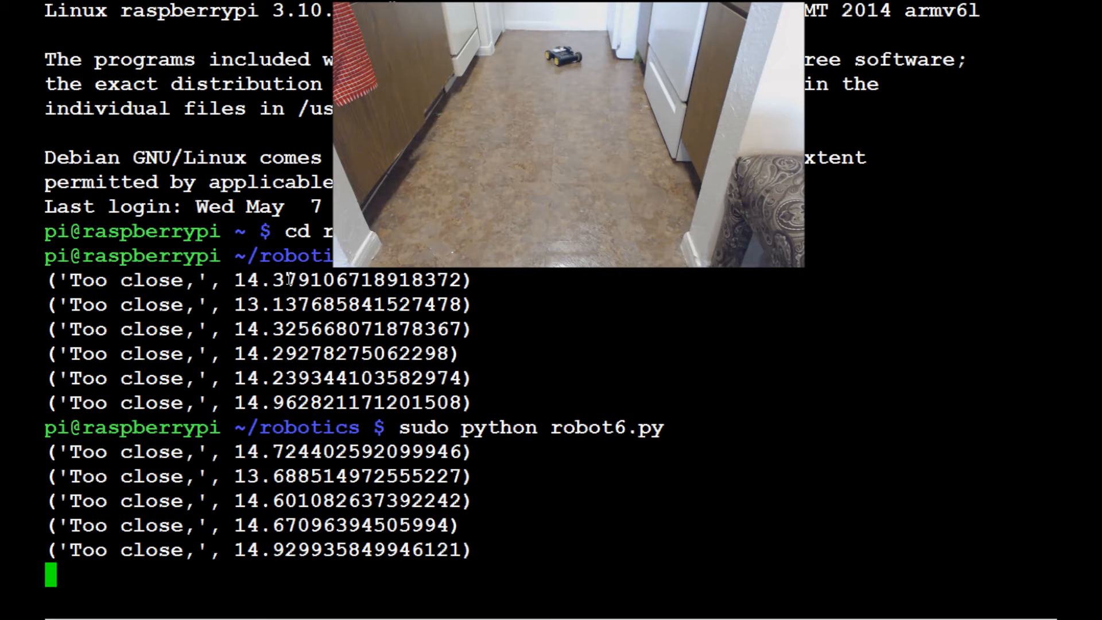